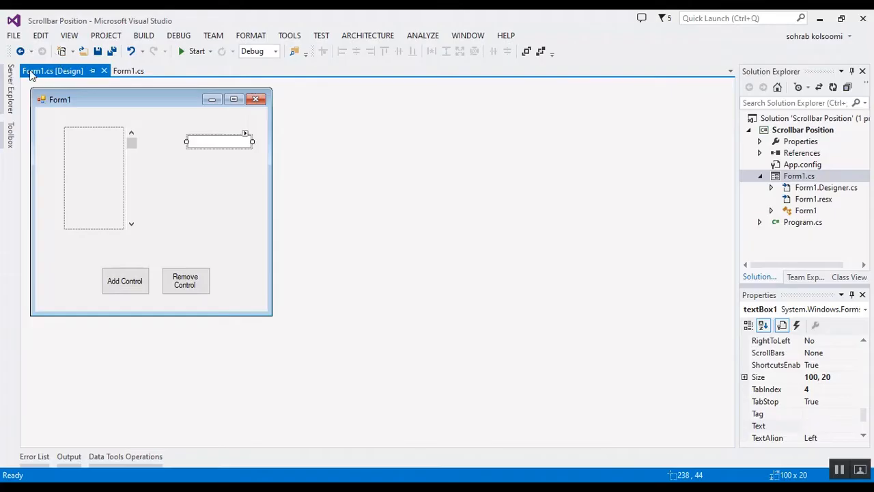
mouse_move(136, 167)
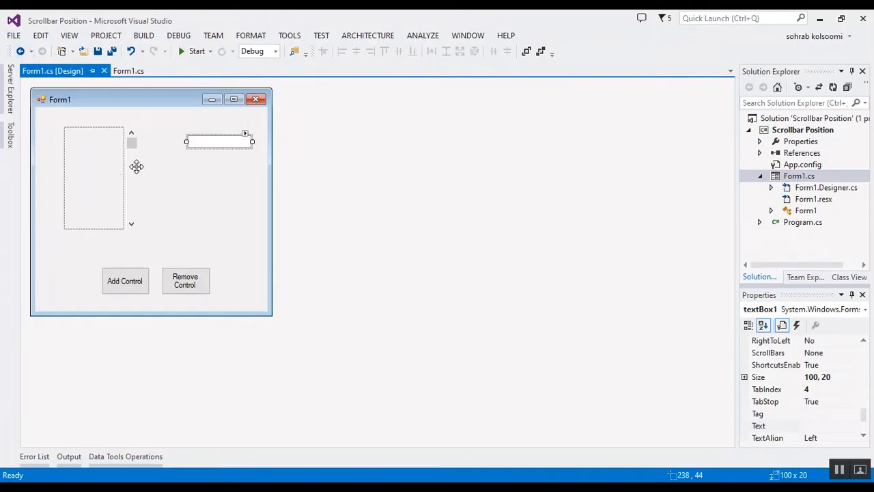
- Review the scrollbar and textbox properties in the designer, then move to the form's source code
click(93, 177)
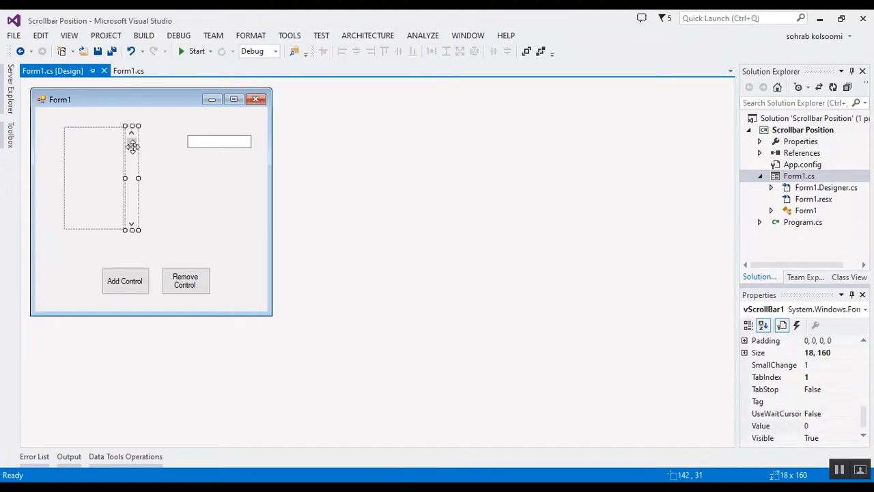
click(219, 141)
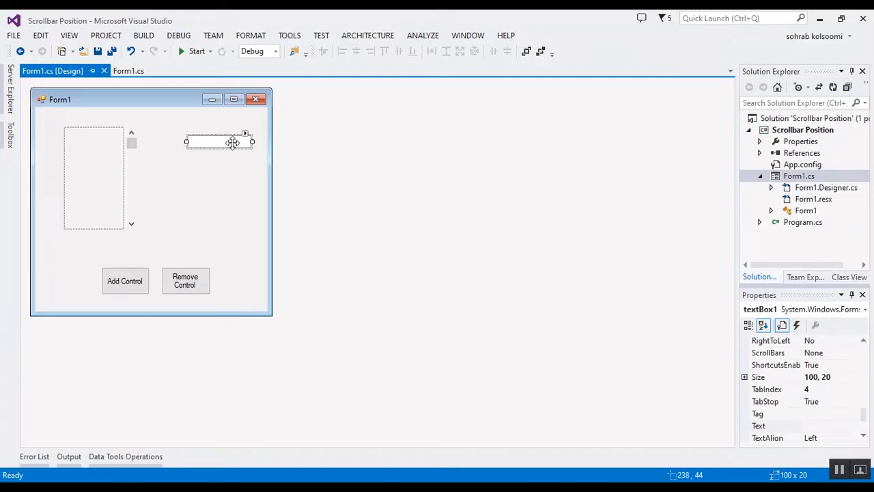
mouse_move(215, 219)
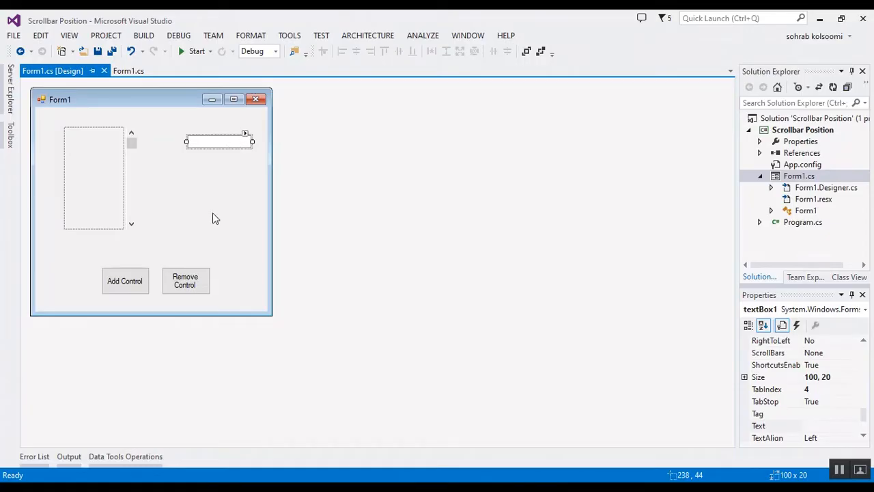
mouse_move(126, 282)
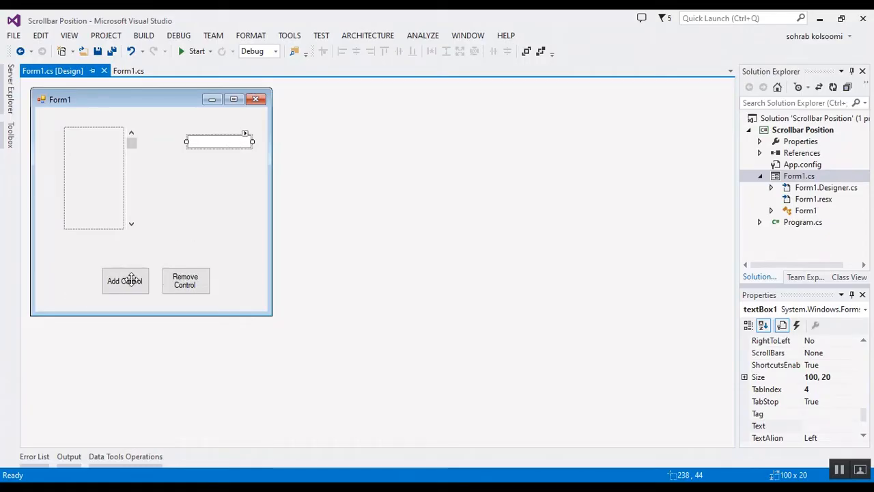
mouse_move(167, 281)
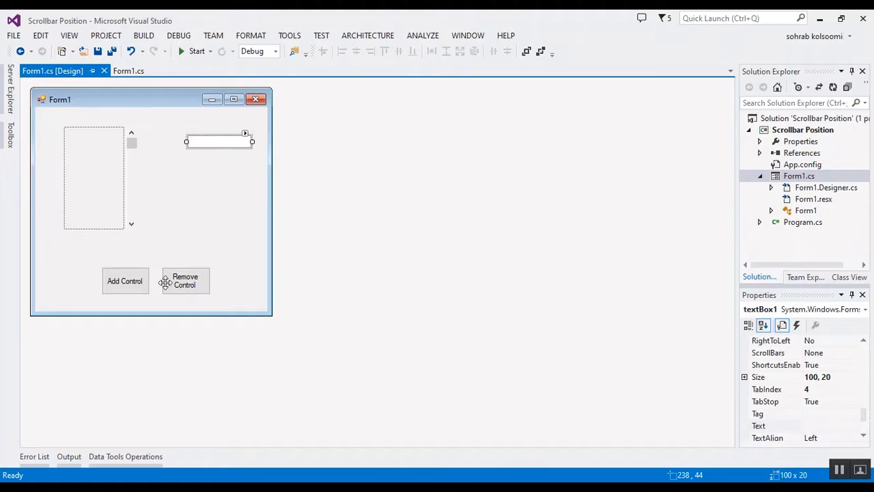
mouse_move(126, 281)
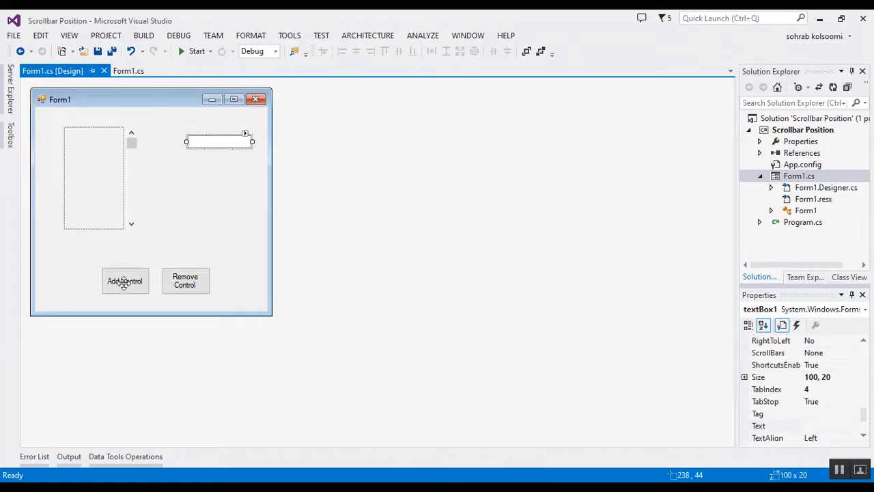
mouse_move(101, 177)
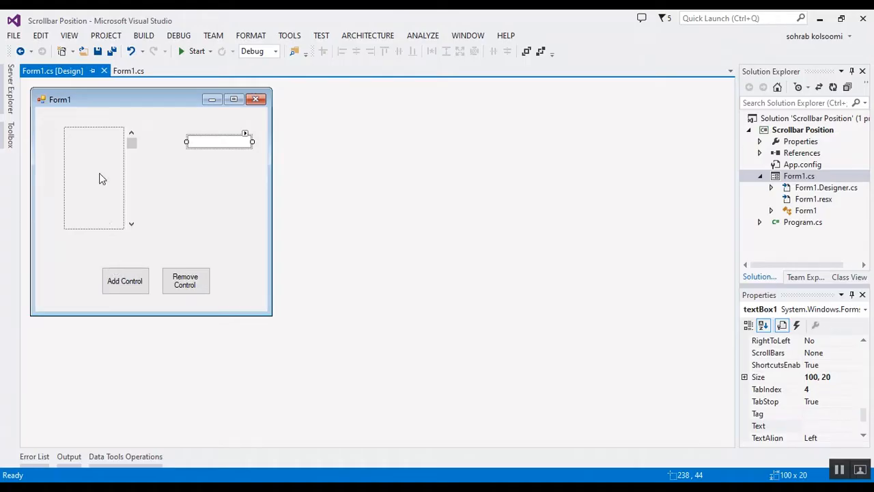
mouse_move(97, 191)
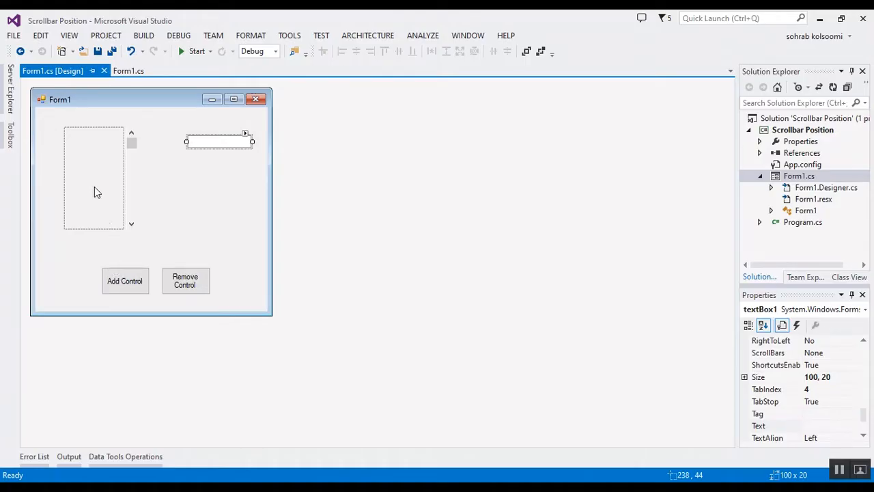
mouse_move(203, 143)
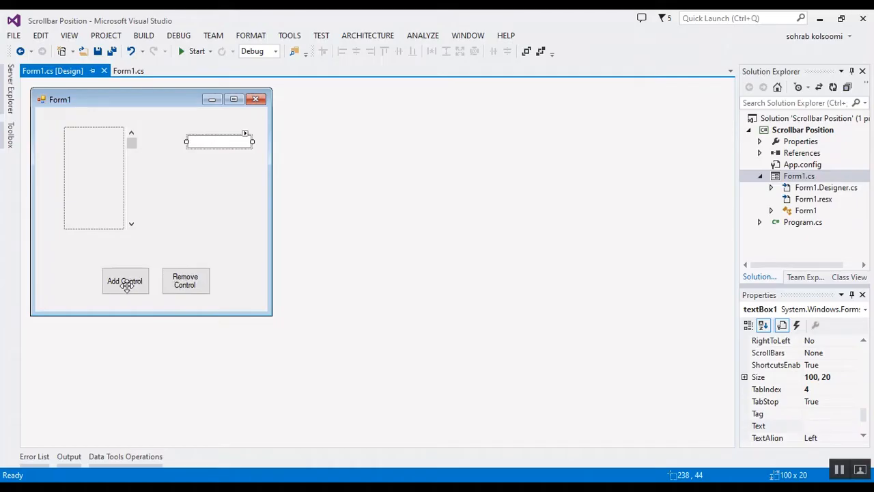
click(129, 71)
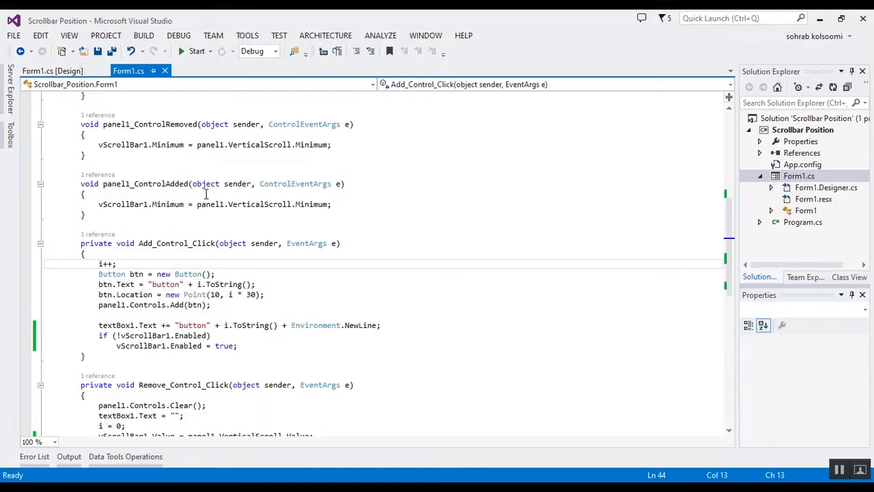
mouse_move(125, 284)
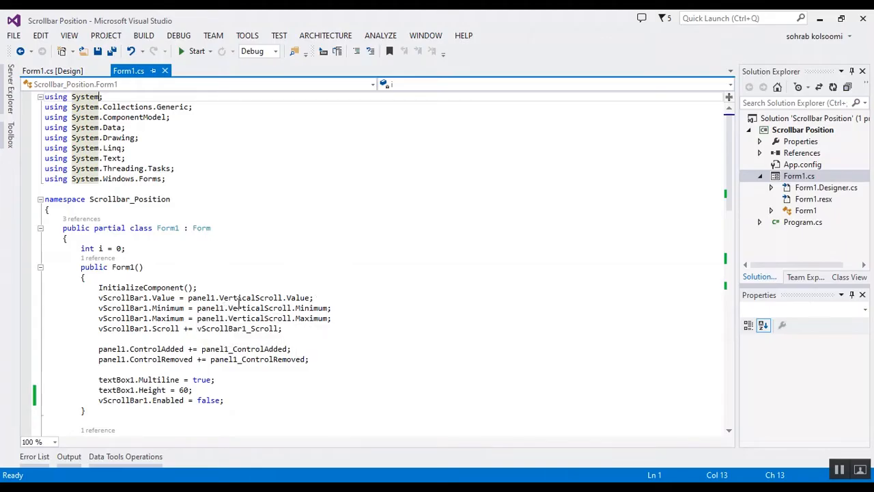
mouse_move(202, 298)
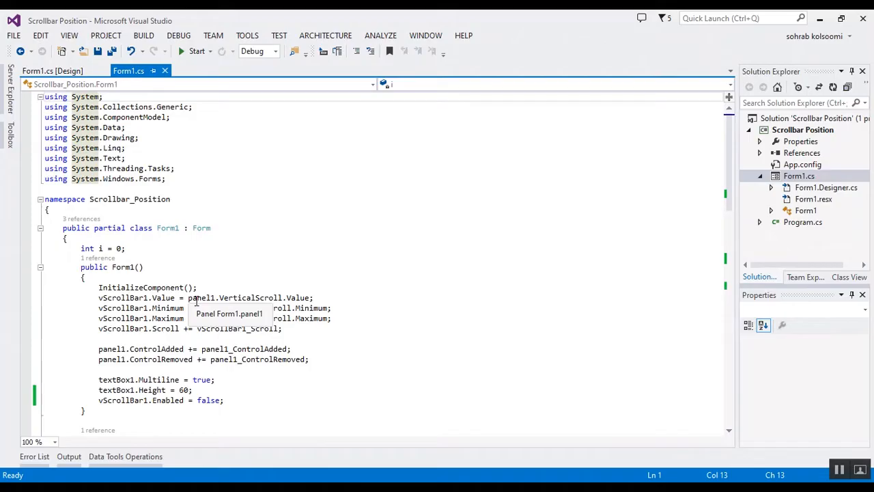
mouse_move(126, 309)
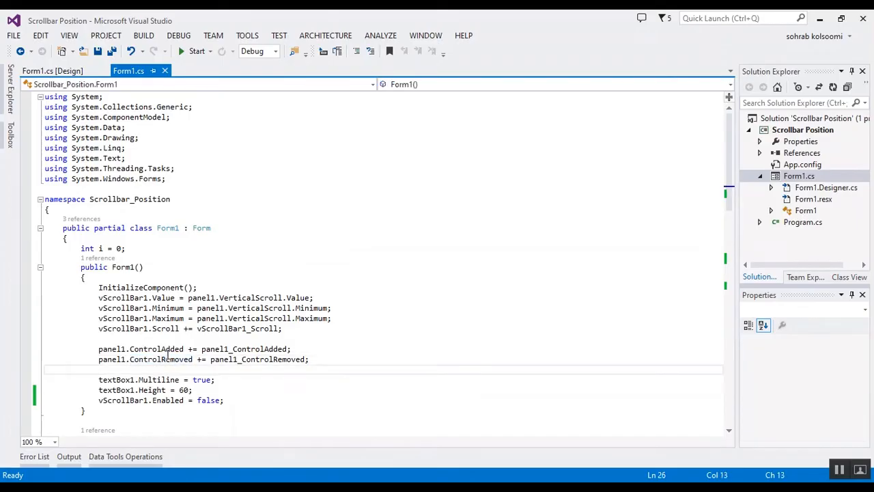
- Finish the Remove_Control_Click, vScrollBar1_Scroll and textBox1_TextChanged handlers in Form1.cs
scroll(down, 3)
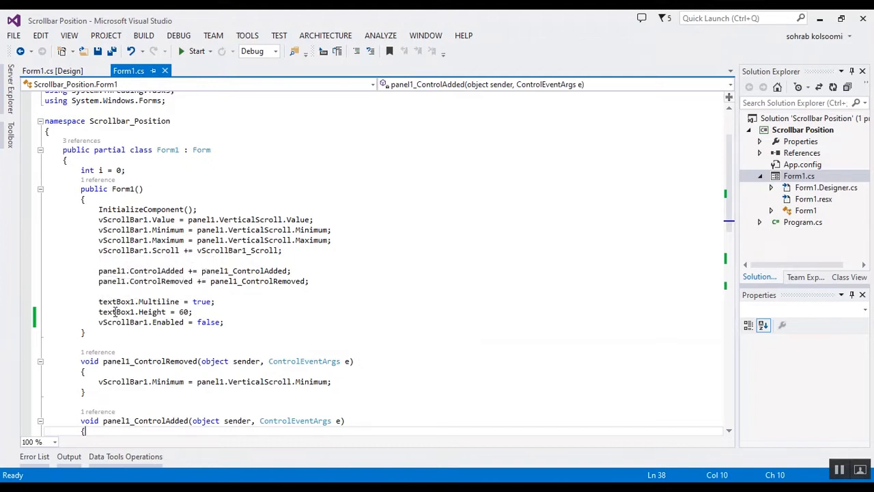
mouse_move(202, 302)
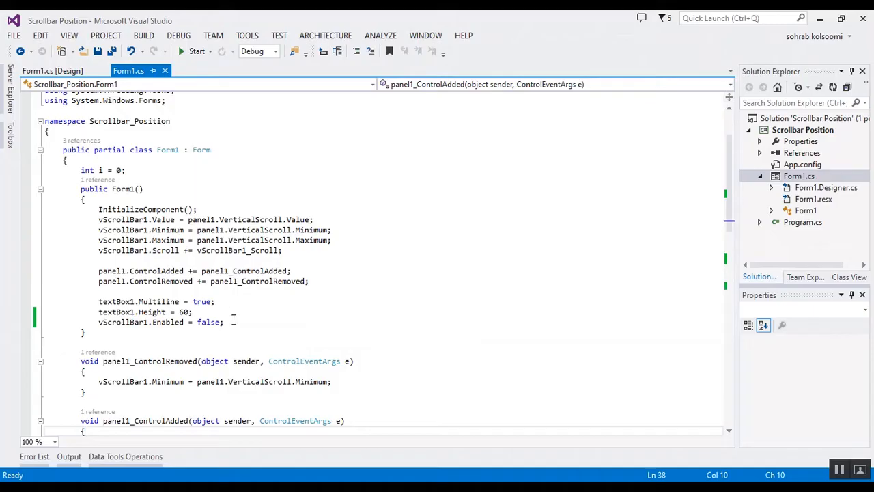
click(226, 381)
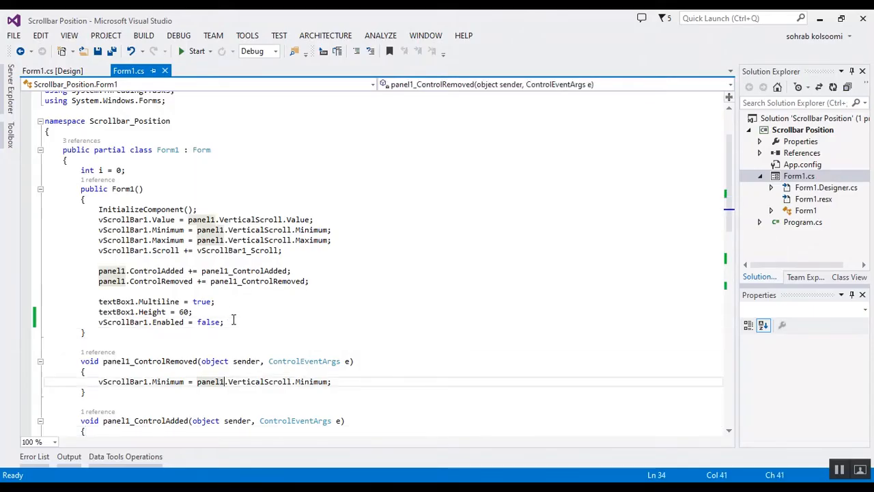
scroll(down, 3)
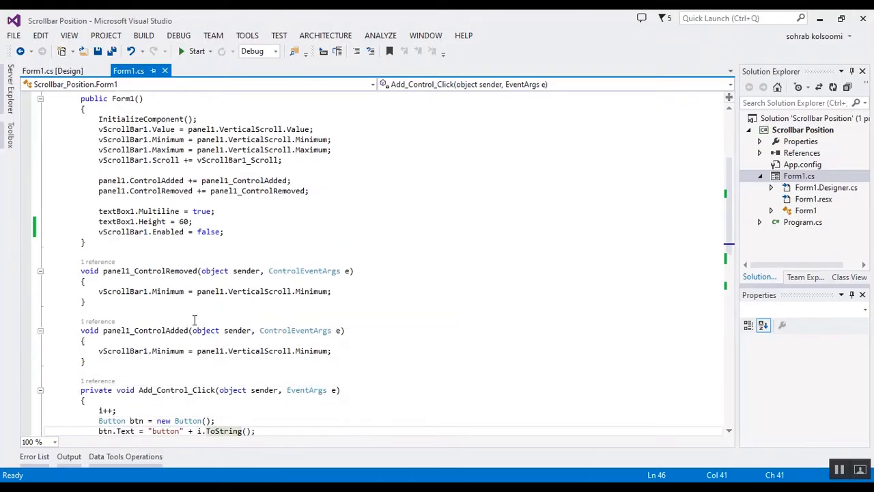
mouse_move(280, 360)
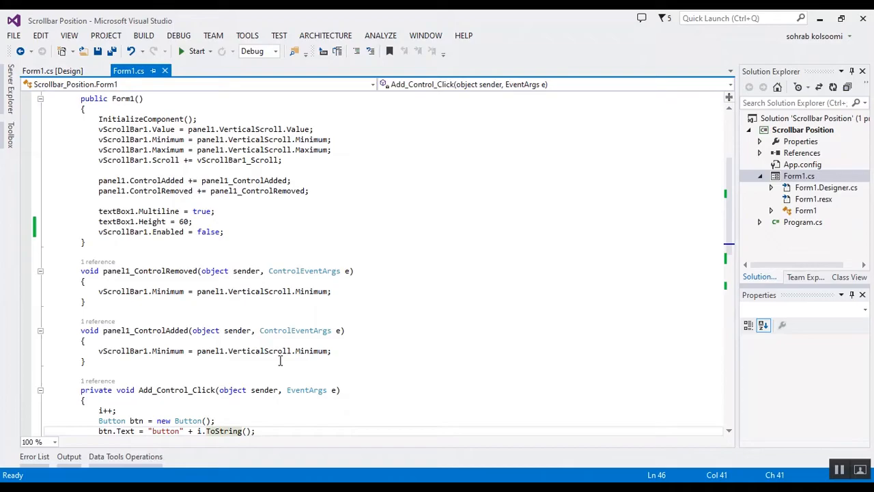
scroll(down, 3)
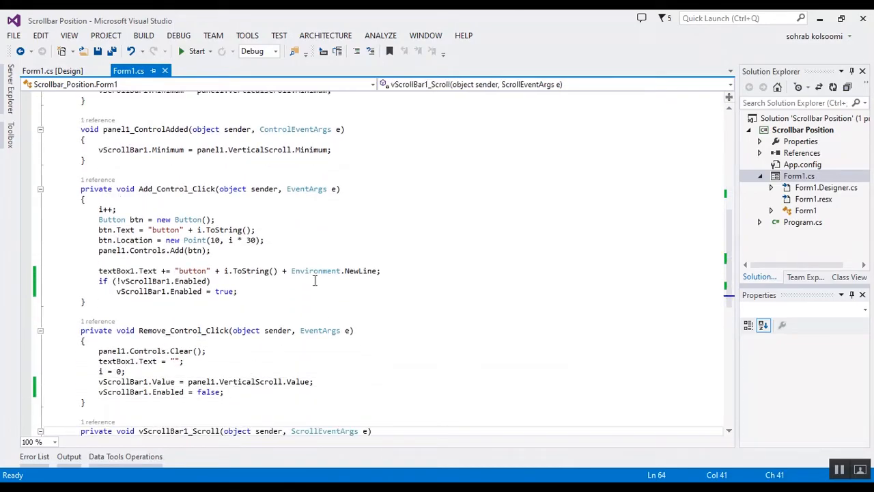
scroll(down, 3)
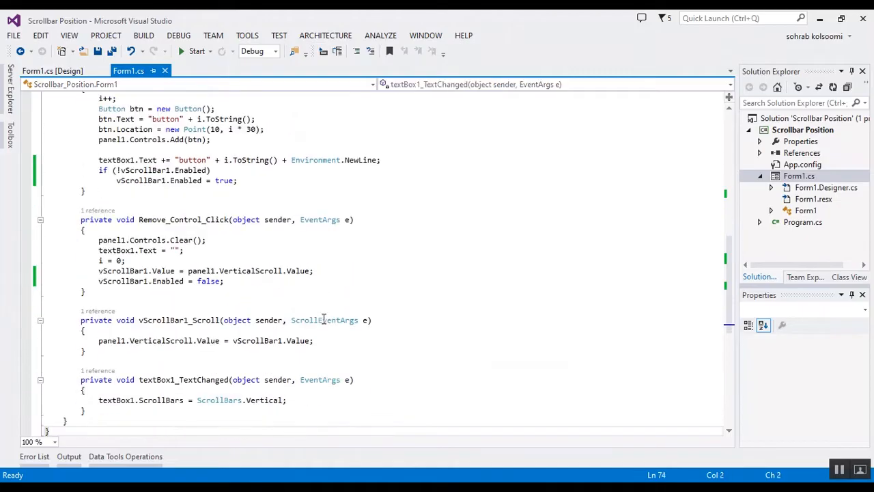
mouse_move(243, 290)
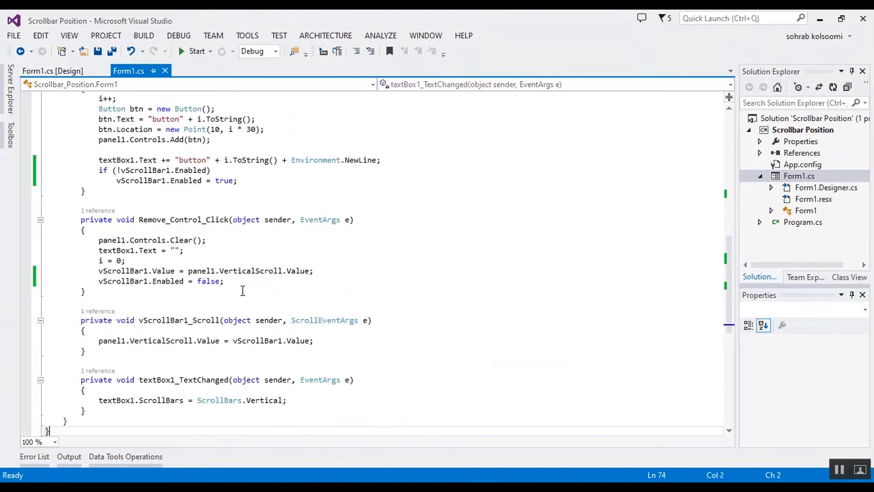
mouse_move(197, 52)
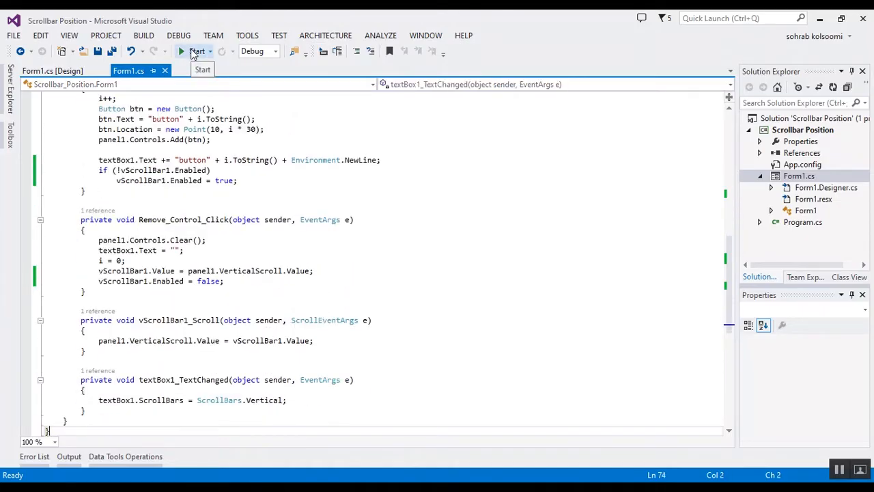
- Start the app so Form1 shows its empty panel, disabled scrollbar, textbox and Add/Remove buttons
click(196, 51)
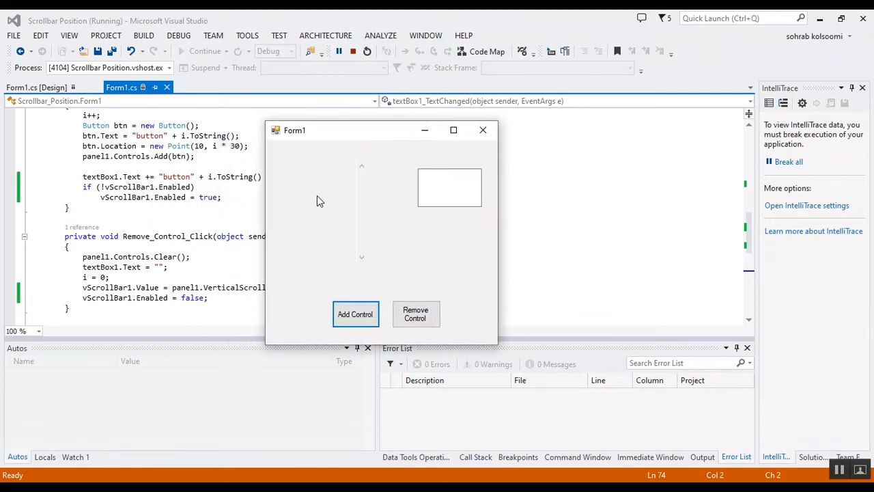
mouse_move(364, 209)
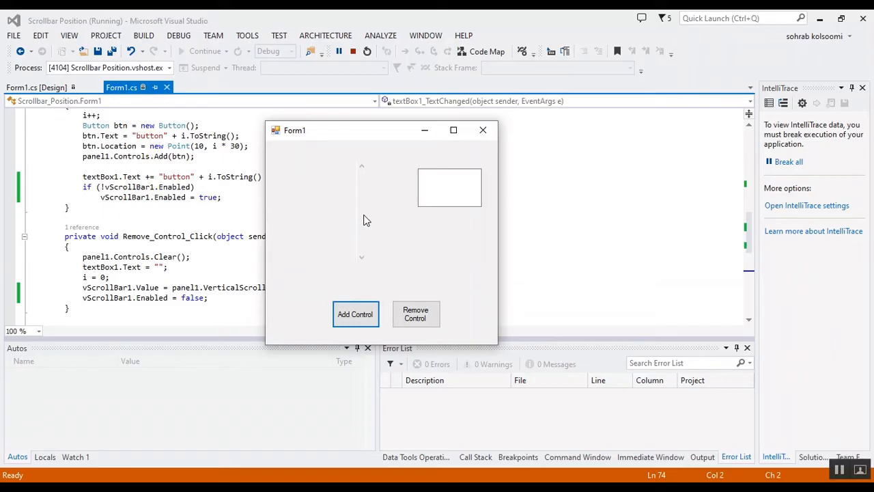
mouse_move(457, 197)
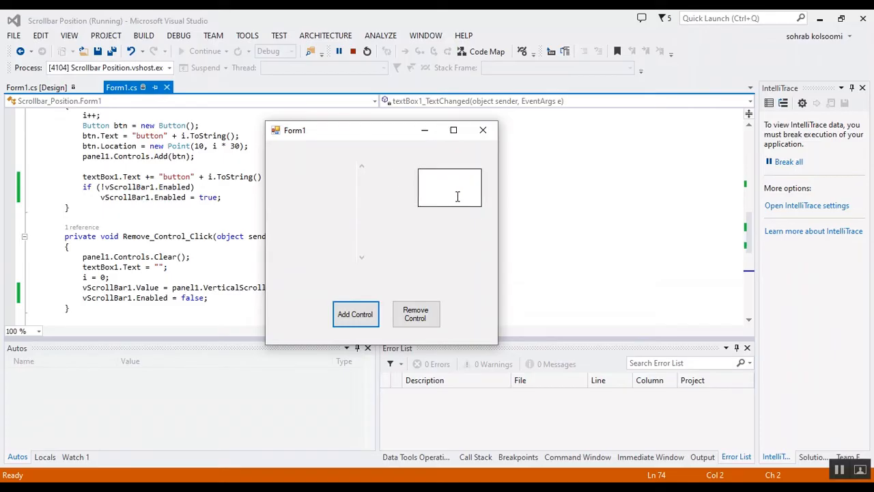
mouse_move(445, 192)
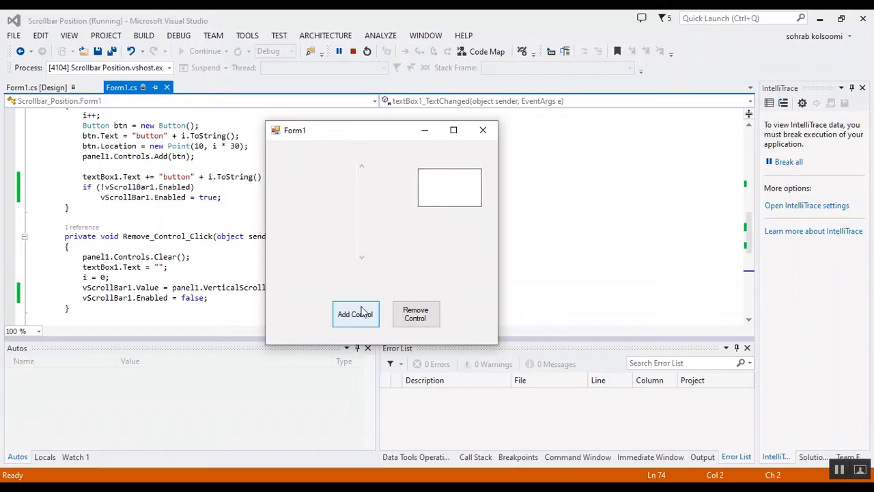
click(355, 314)
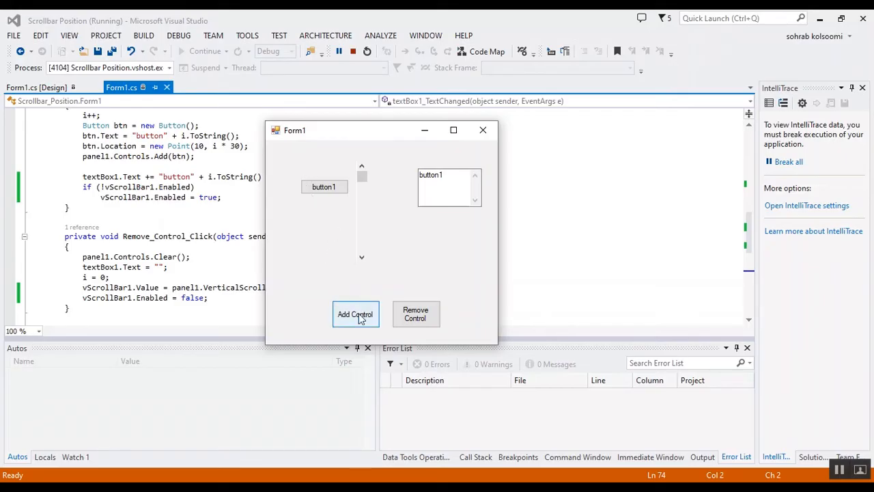
click(355, 314)
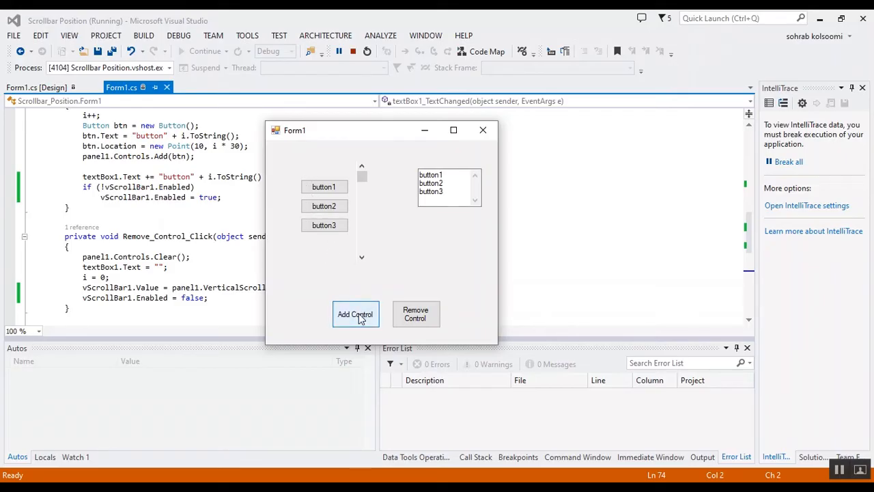
click(355, 314)
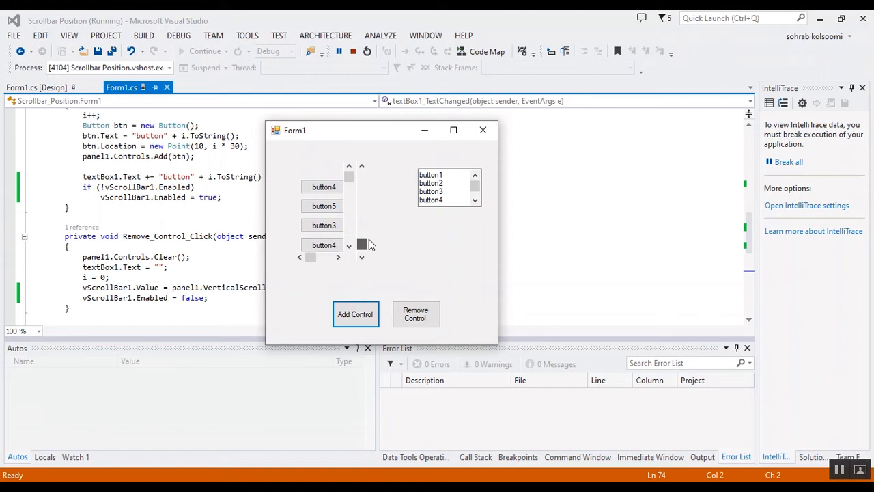
click(360, 167)
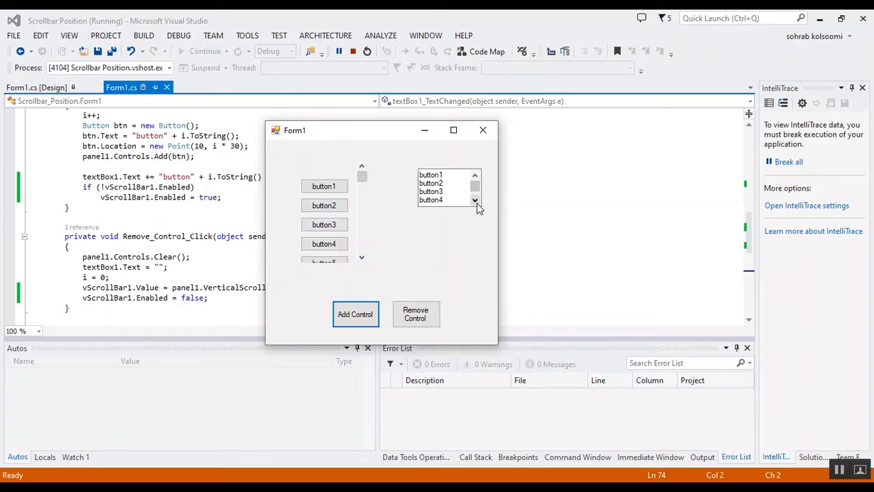
click(476, 200)
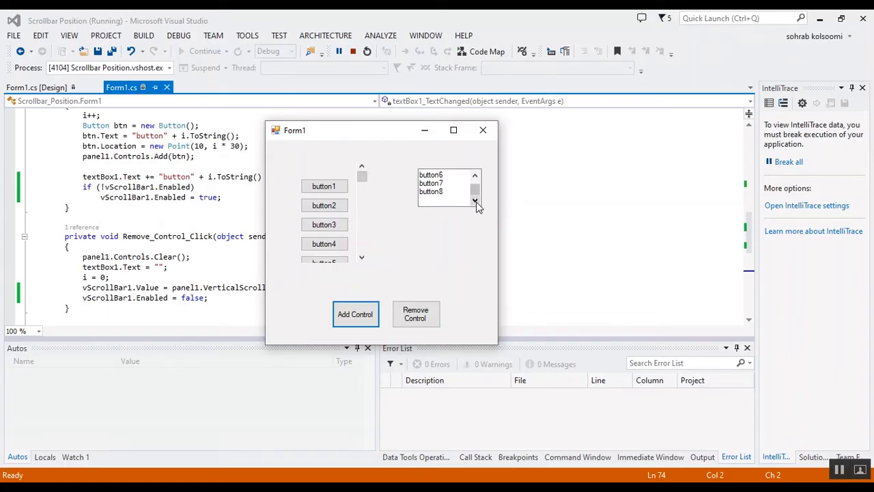
click(416, 312)
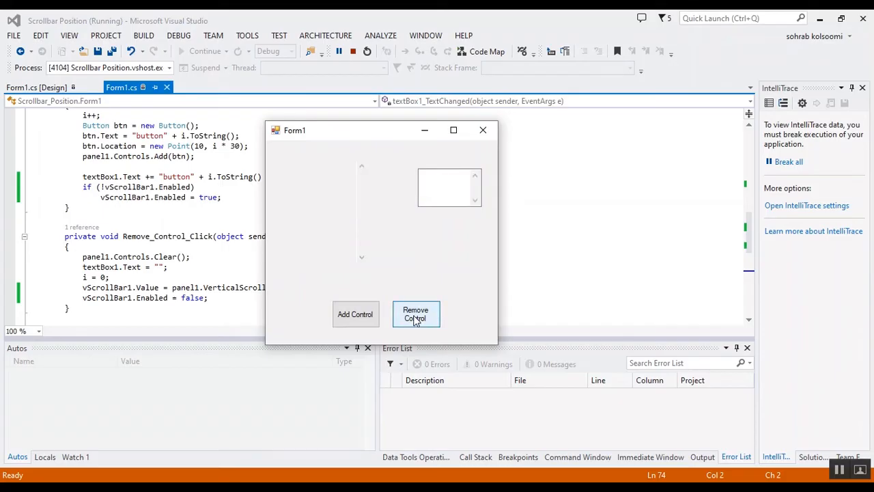
mouse_move(365, 217)
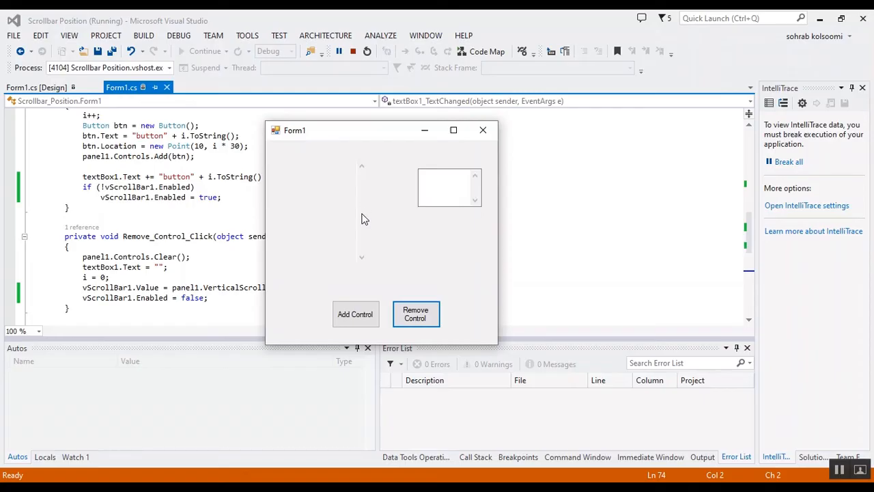
mouse_move(481, 194)
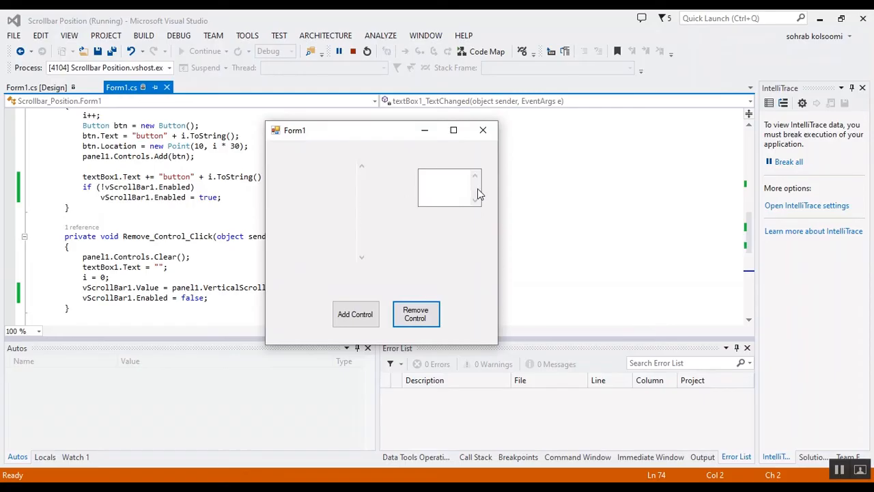
- Add buttons up to button8 with Add Control and scroll the textbox list down and back to button1
click(355, 315)
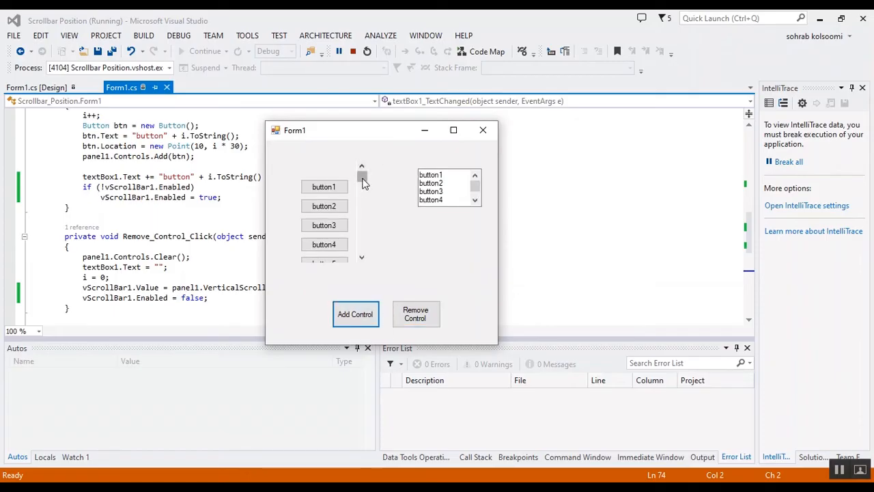
click(362, 167)
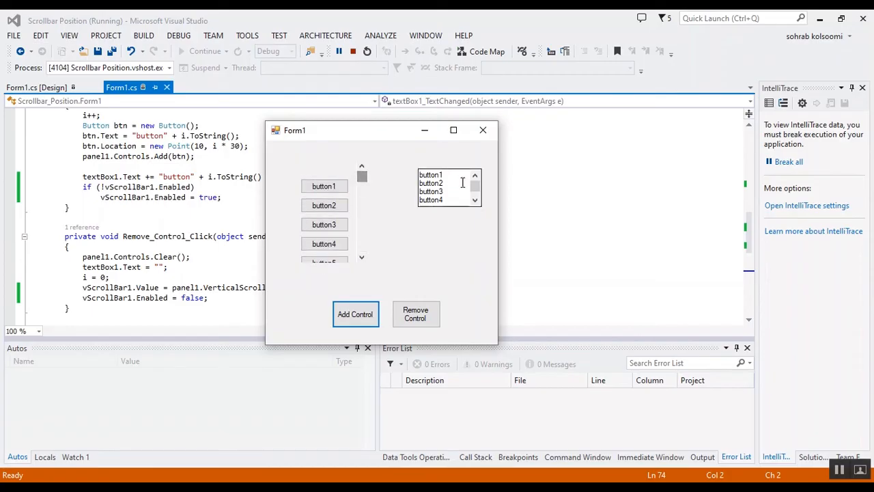
click(475, 200)
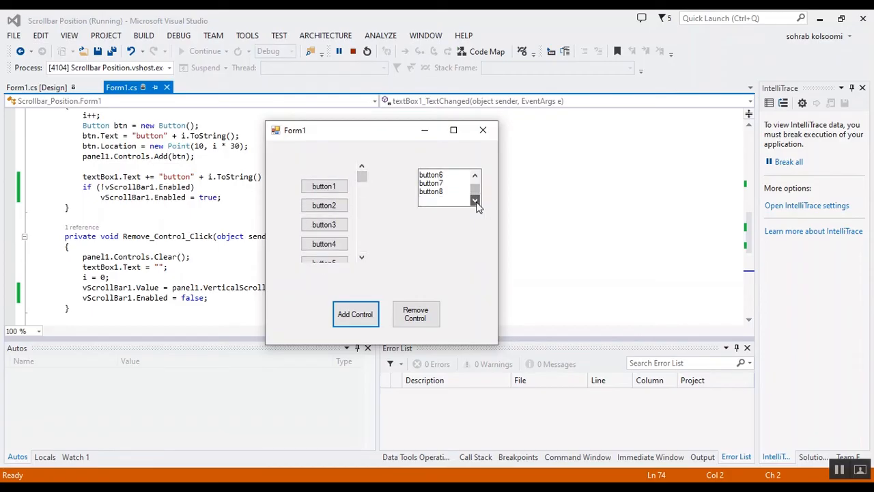
click(475, 175)
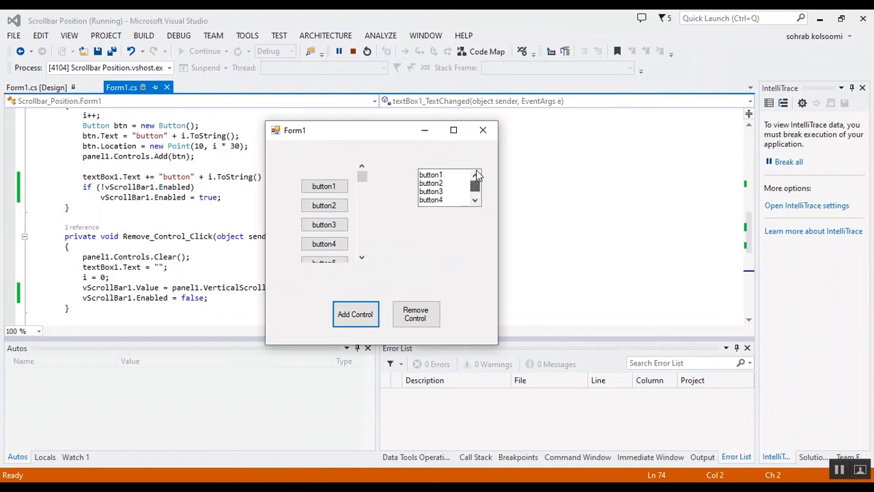
click(477, 175)
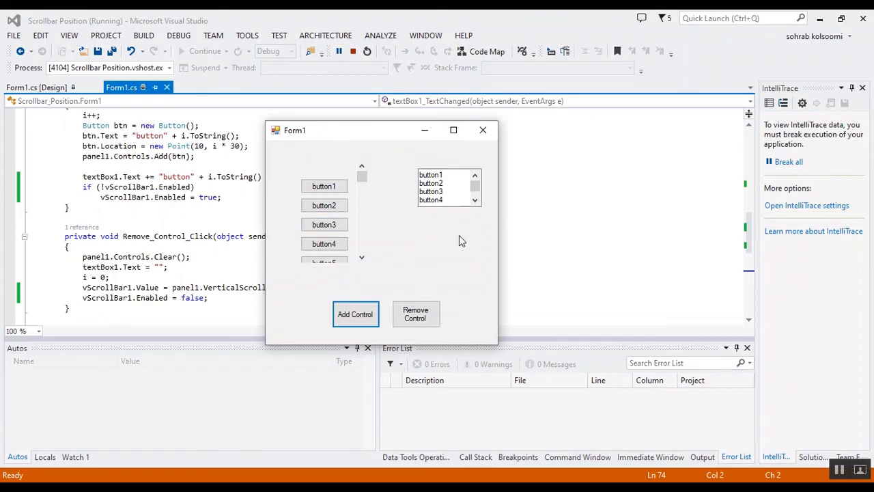
mouse_move(541, 339)
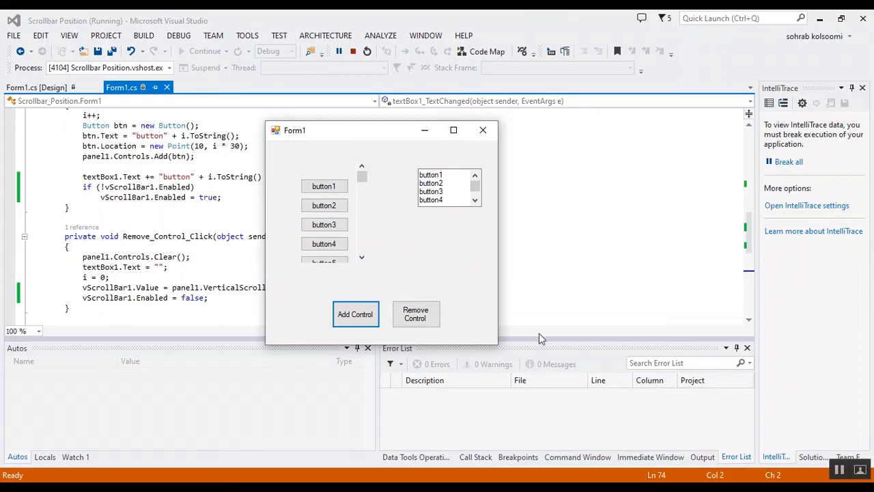
mouse_move(475, 442)
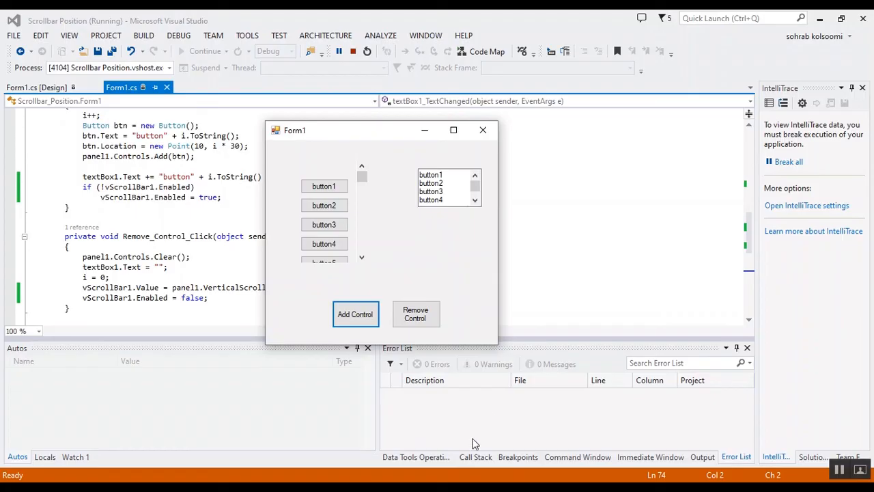